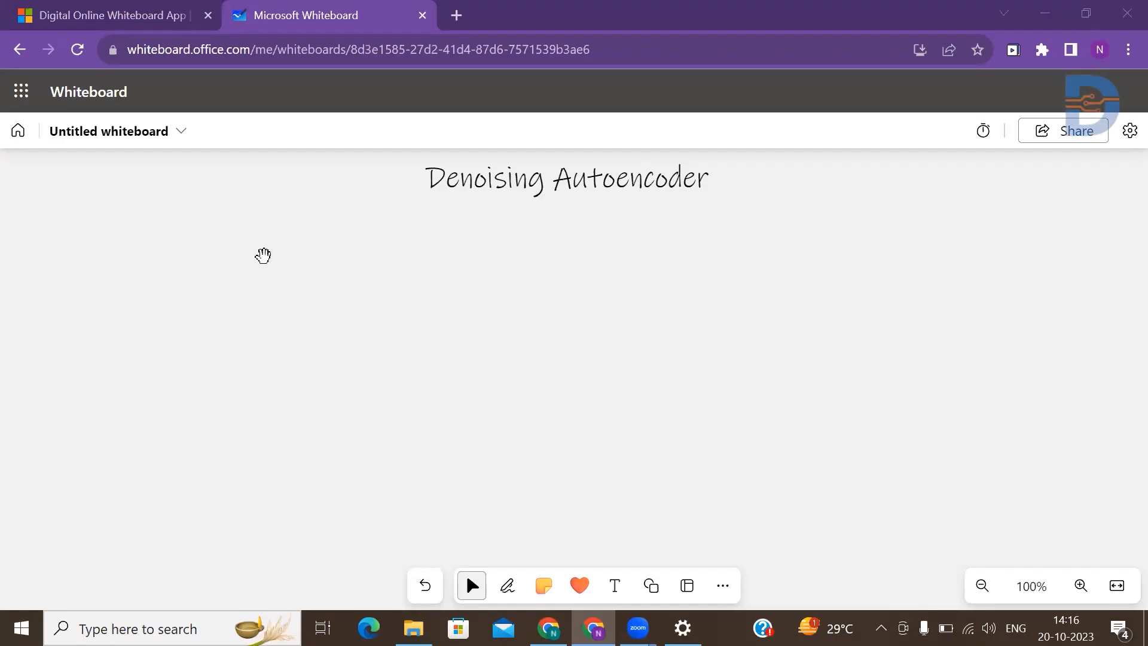
mouse_move(371, 269)
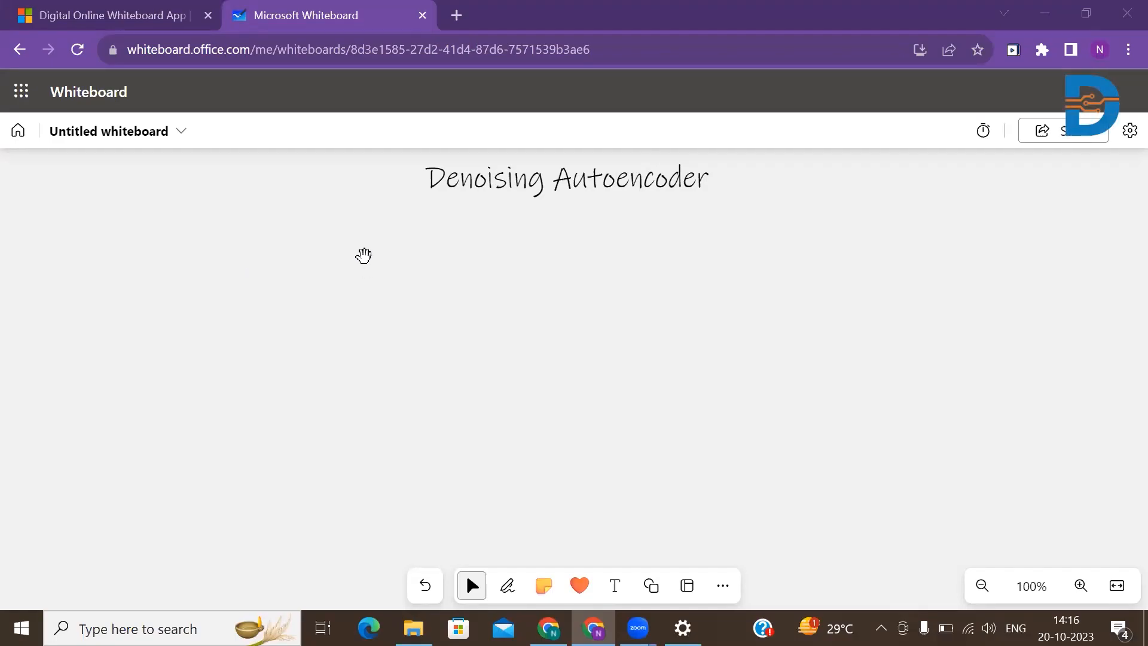
mouse_move(276, 335)
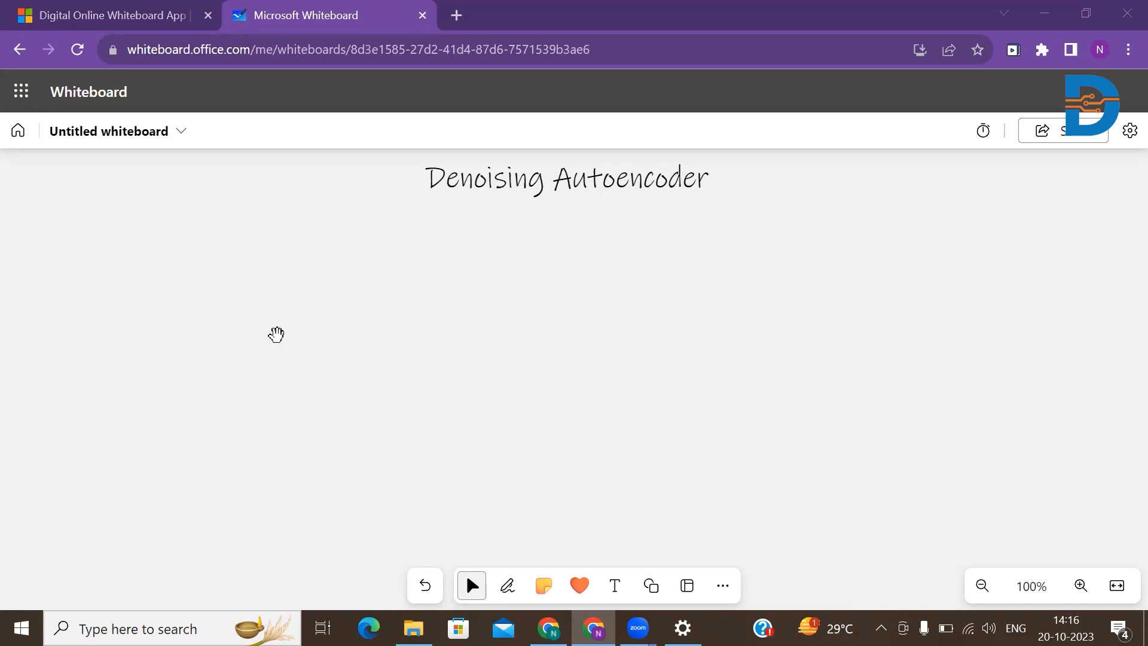
mouse_move(311, 369)
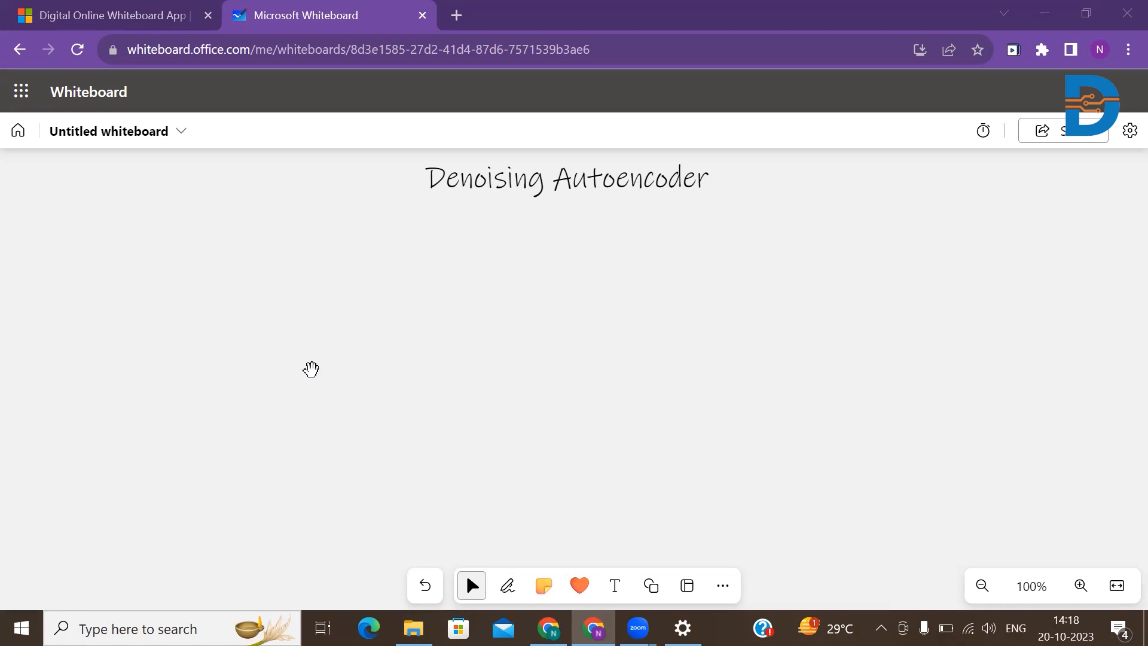
Step: Handwrite 'Autoencoder' in black ink below the title and underline it
click(563, 178)
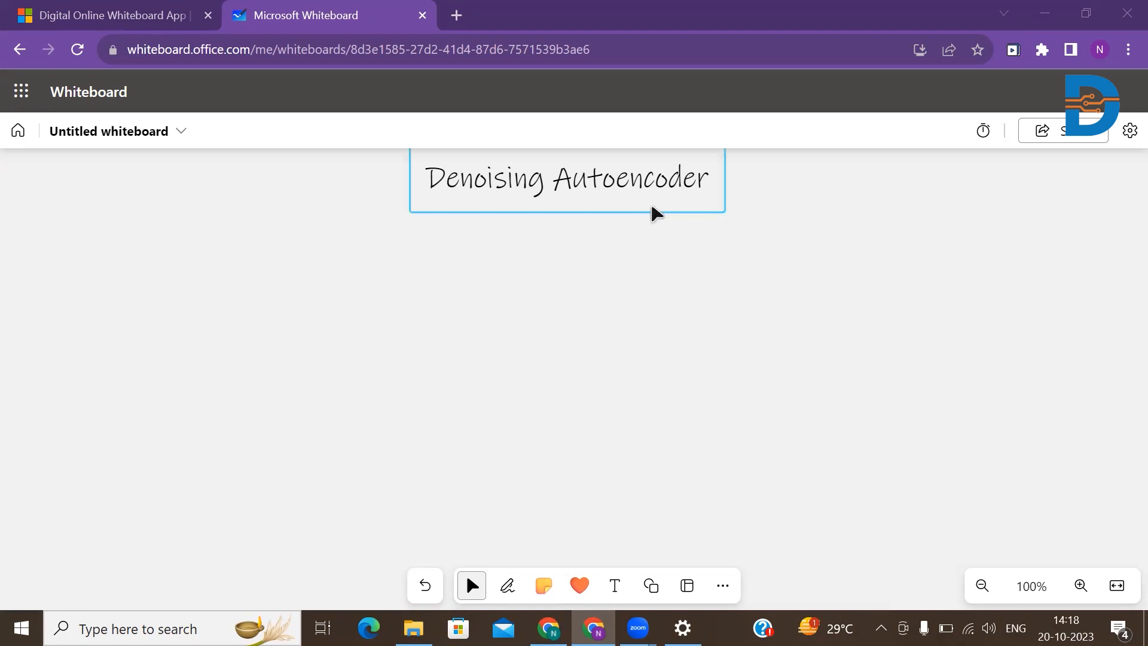
click(507, 585)
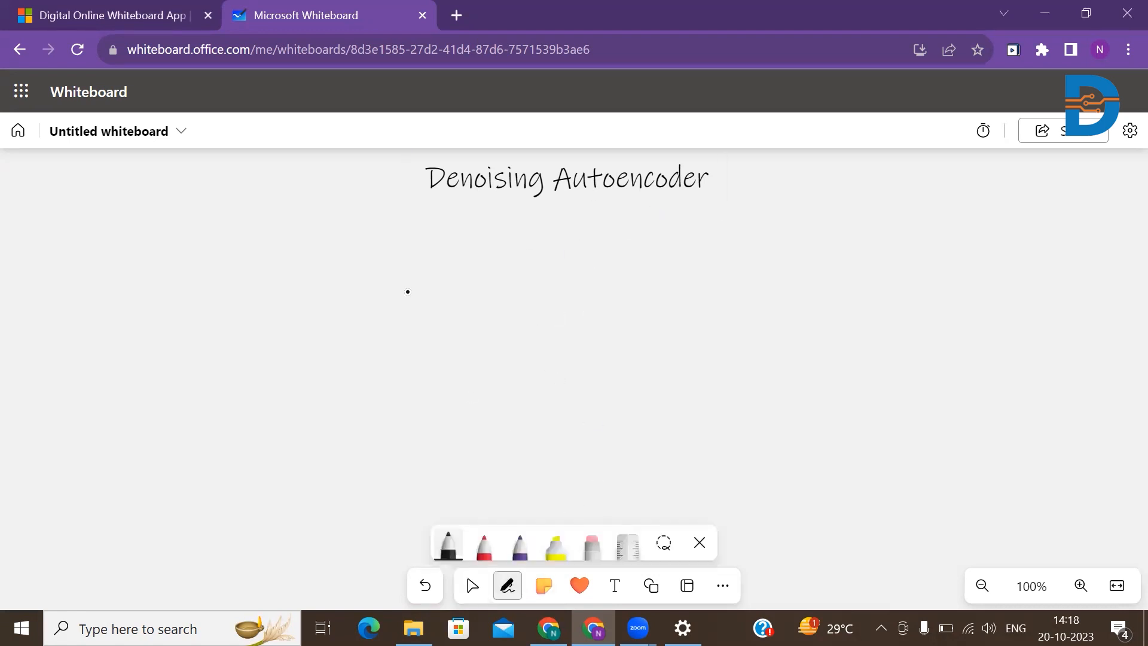
drag(428, 249, 498, 245)
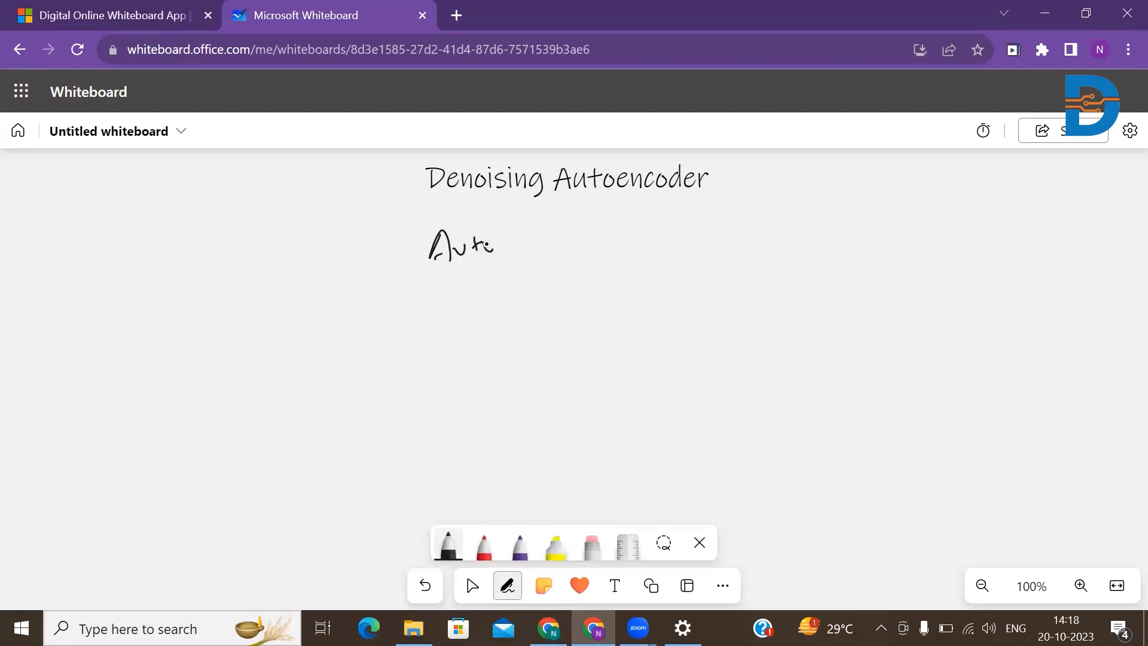
drag(483, 246, 579, 249)
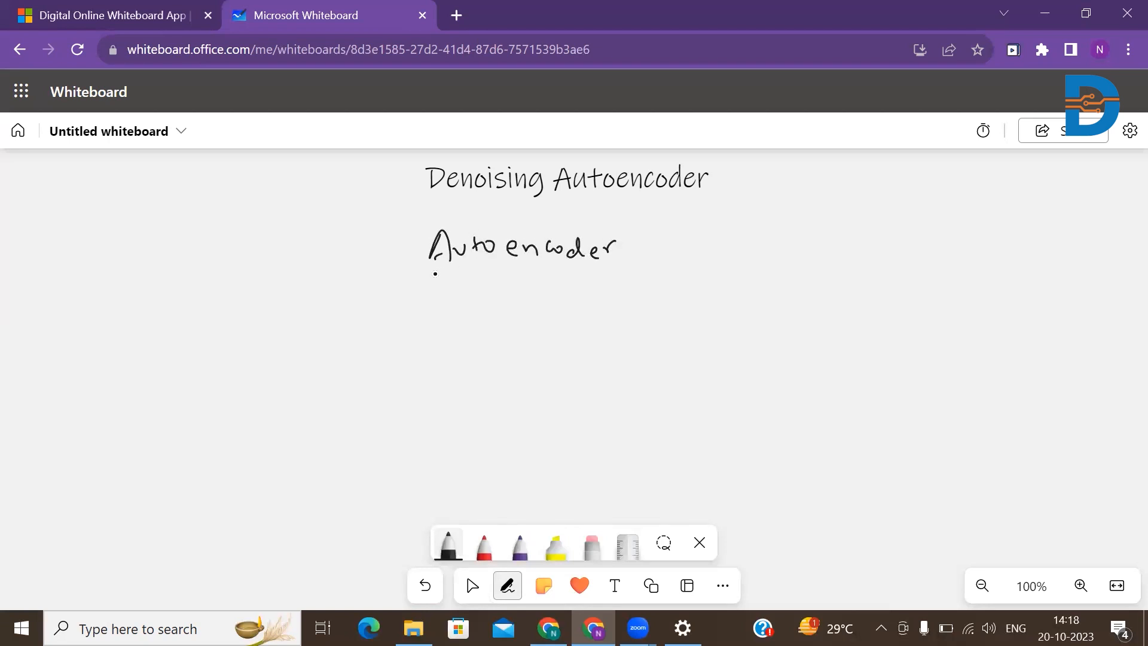
drag(433, 272, 619, 269)
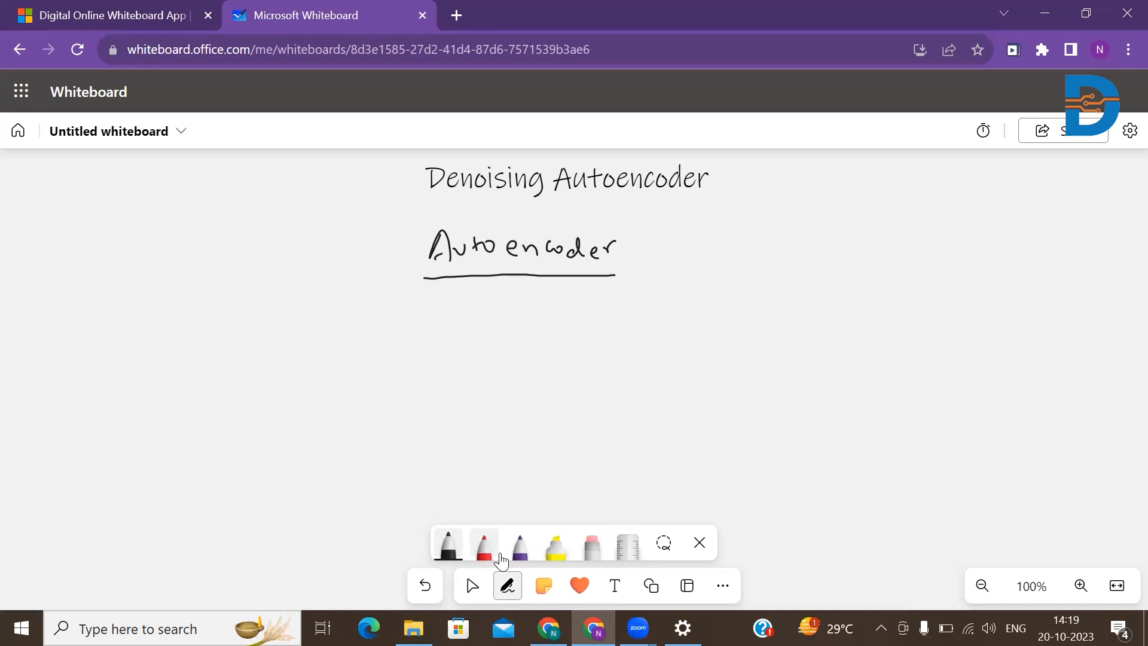
Step: Draw the tall input column on the left, labelled I/P and marked with an X
click(472, 585)
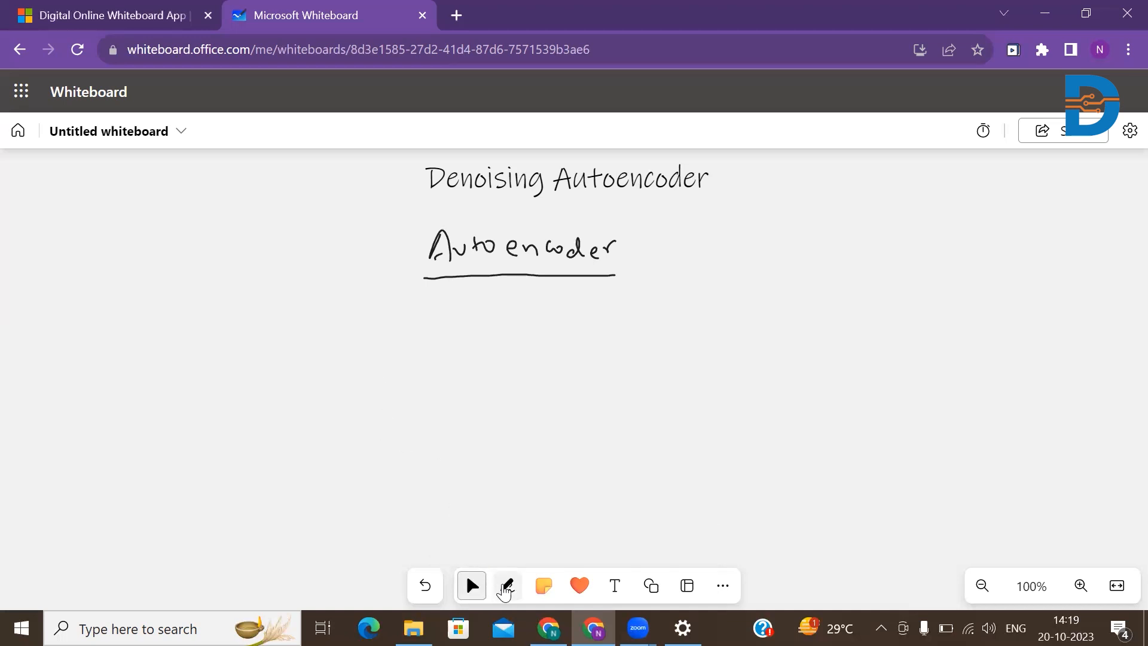
click(506, 585)
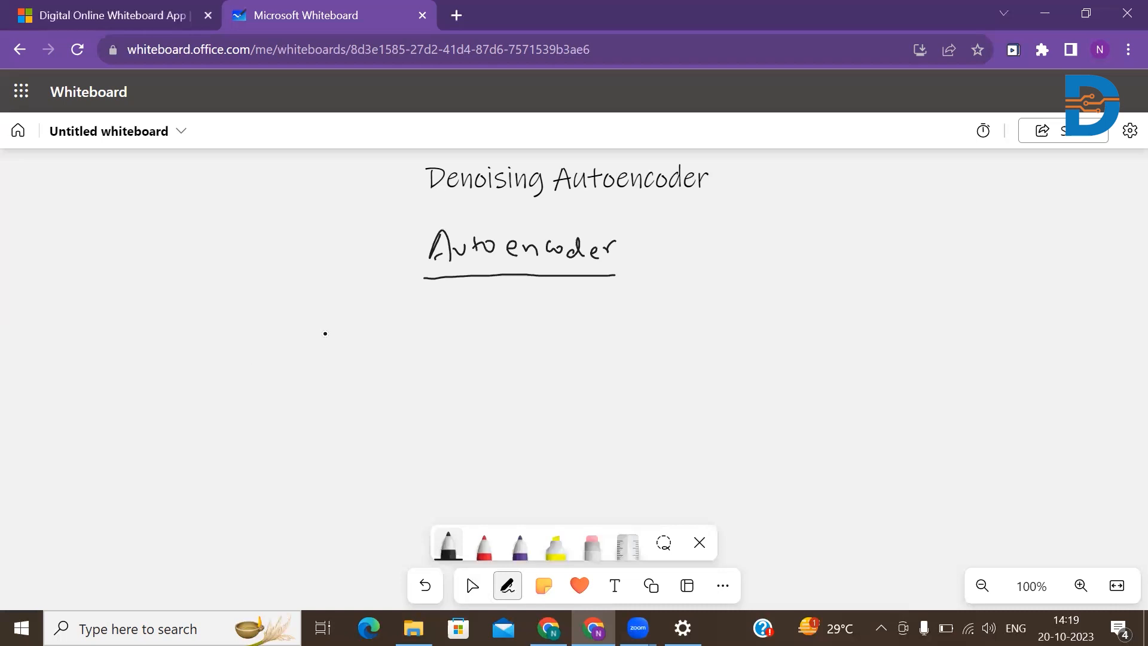
drag(323, 332, 375, 504)
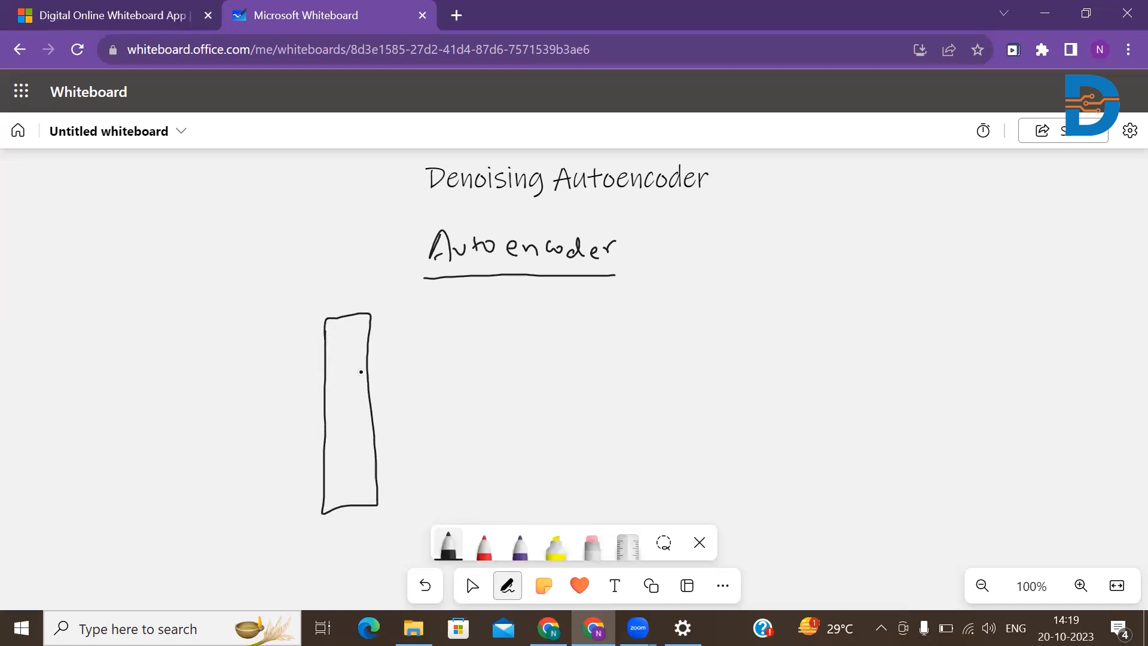
drag(325, 282, 348, 271)
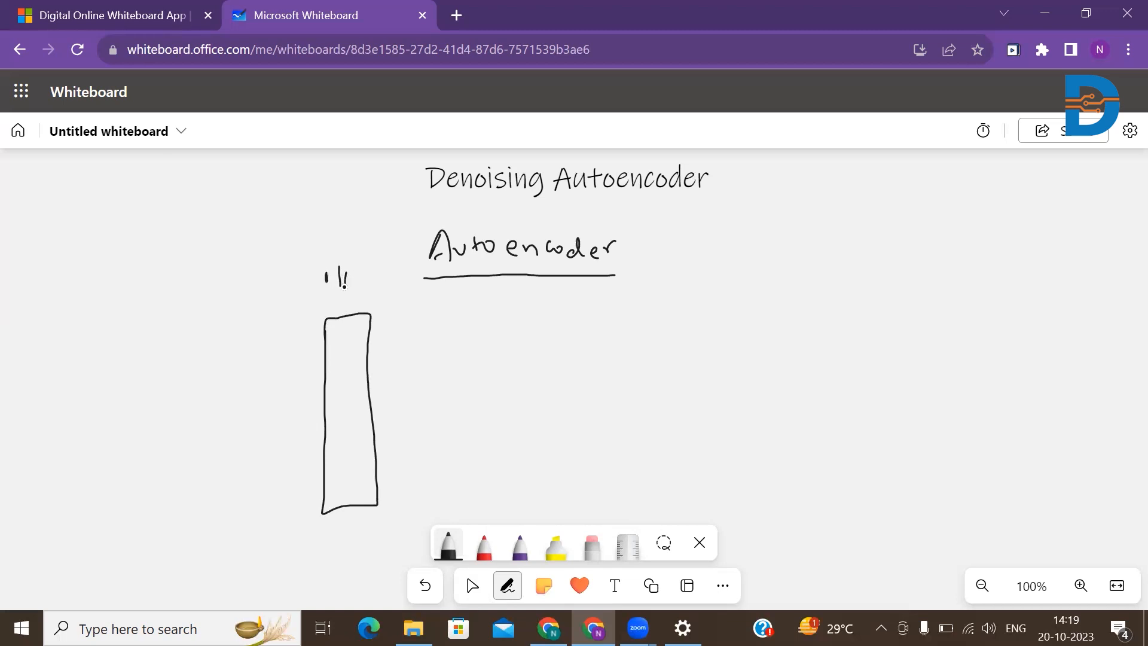
drag(345, 410, 362, 414)
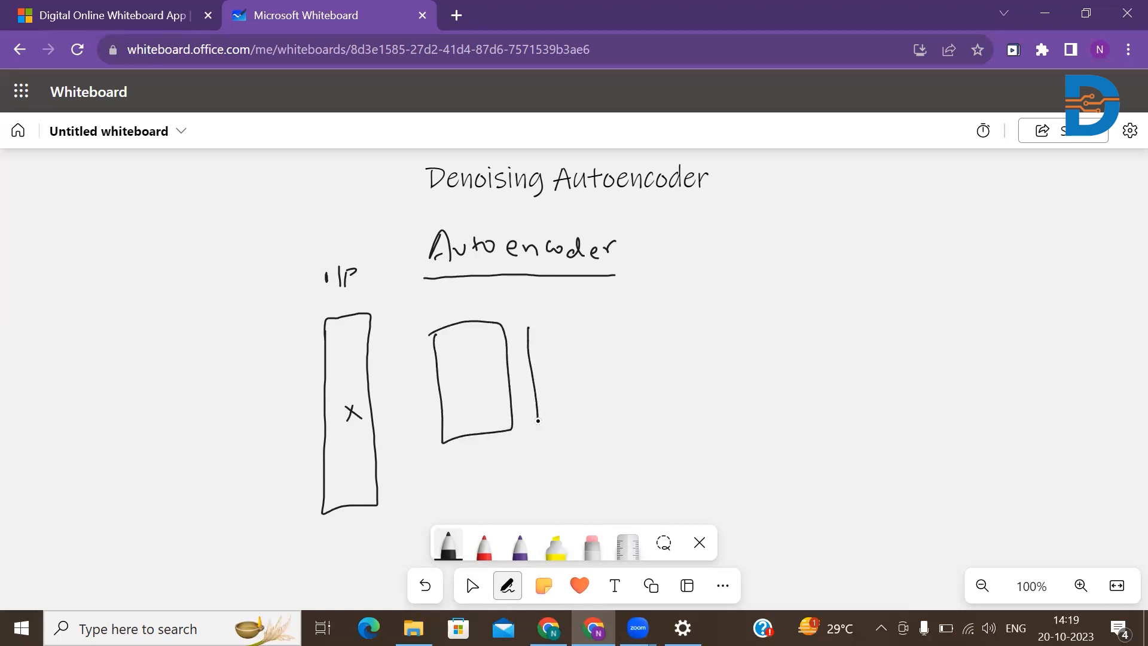
Step: Sketch the encoder, bottleneck and decoder boxes and an arrow into the input column
drag(527, 321, 590, 431)
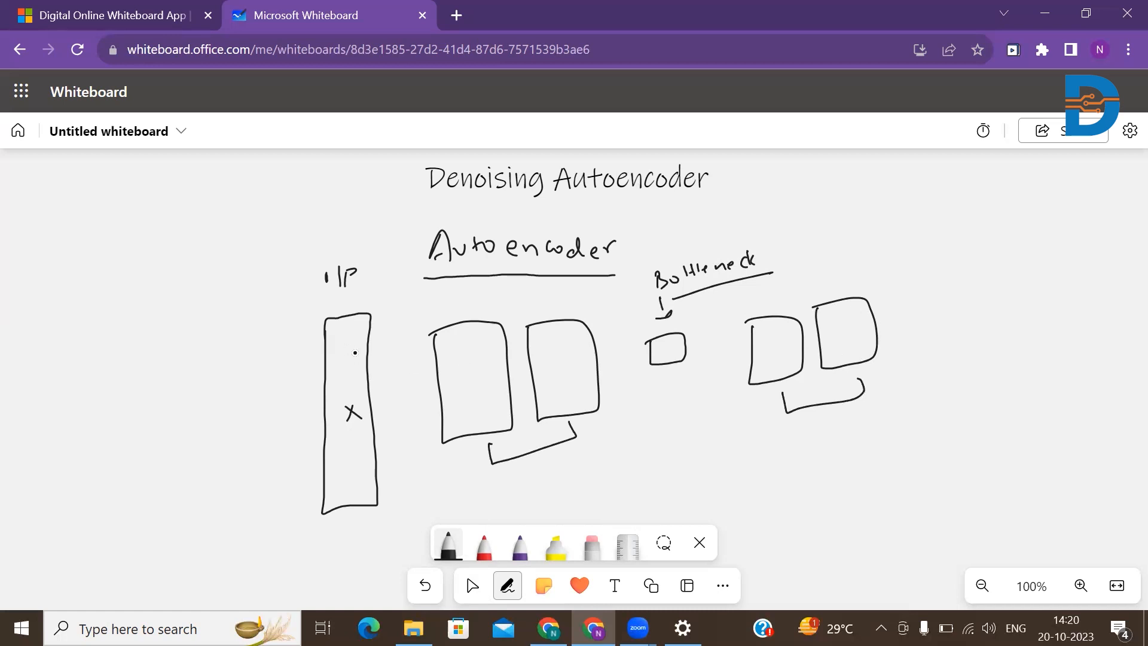
drag(291, 365, 333, 361)
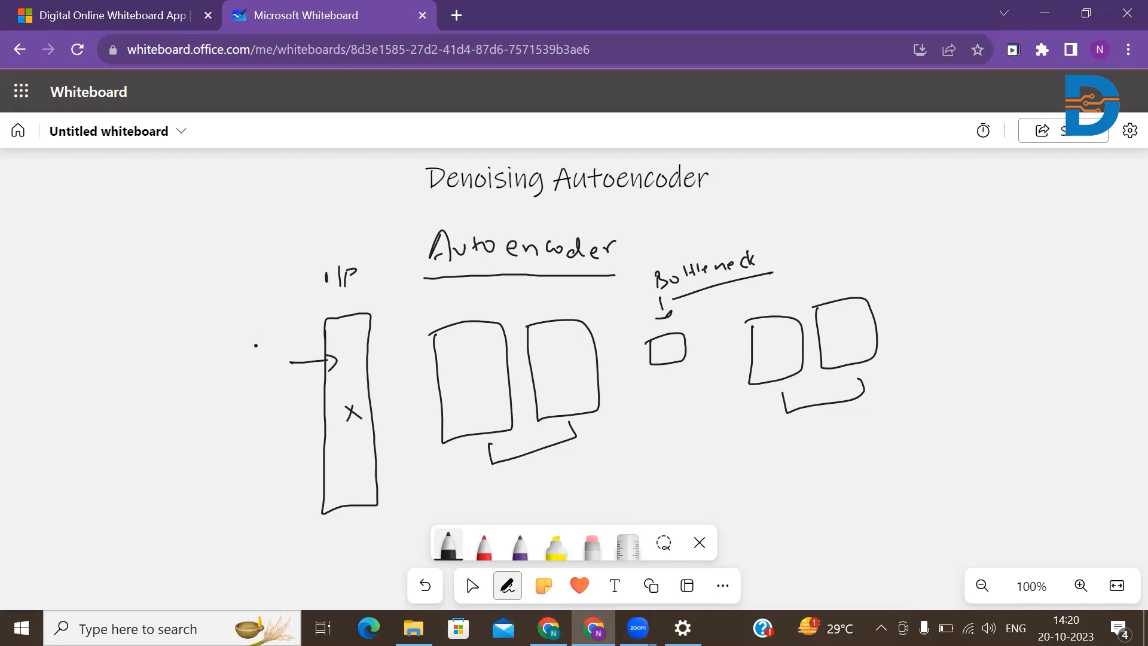
Step: Write 'Corrupted version', 'Encoder' and 'Decoder' labels and an arrow from bottleneck to decoder
drag(194, 355, 263, 348)
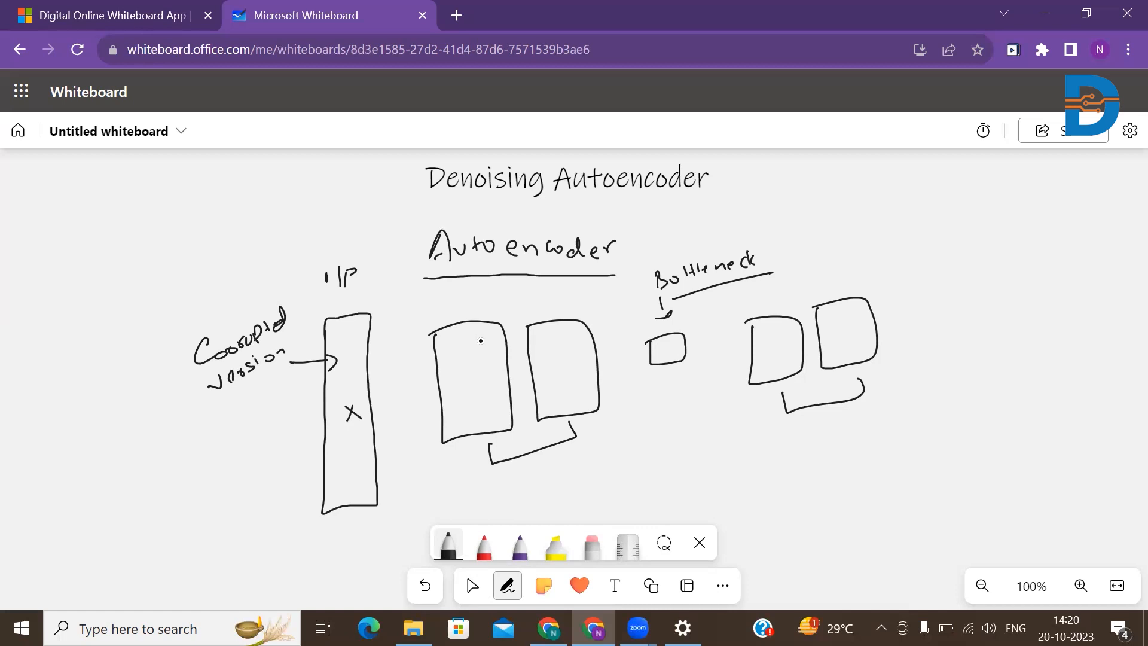
drag(513, 483, 538, 498)
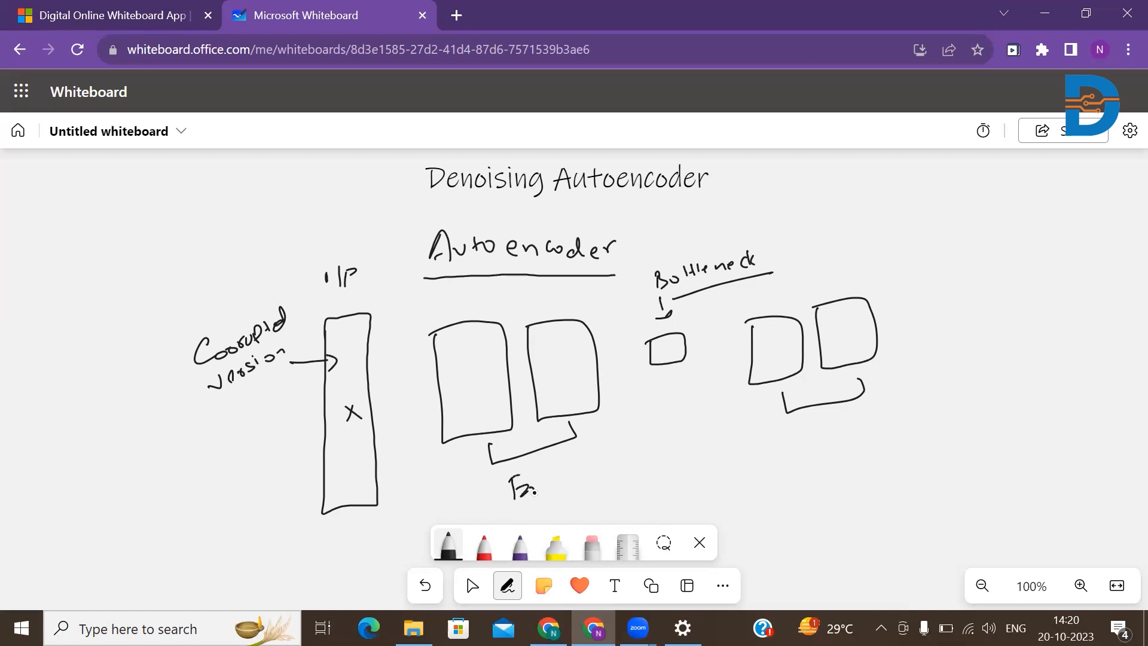
drag(513, 483, 604, 483)
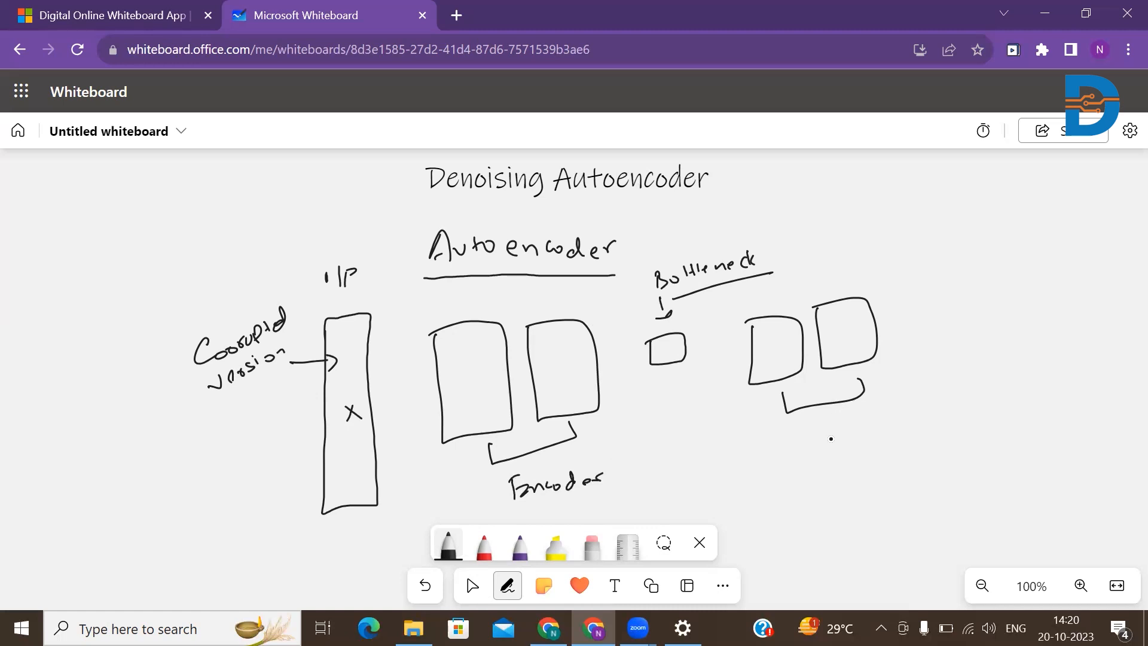
drag(820, 454, 911, 439)
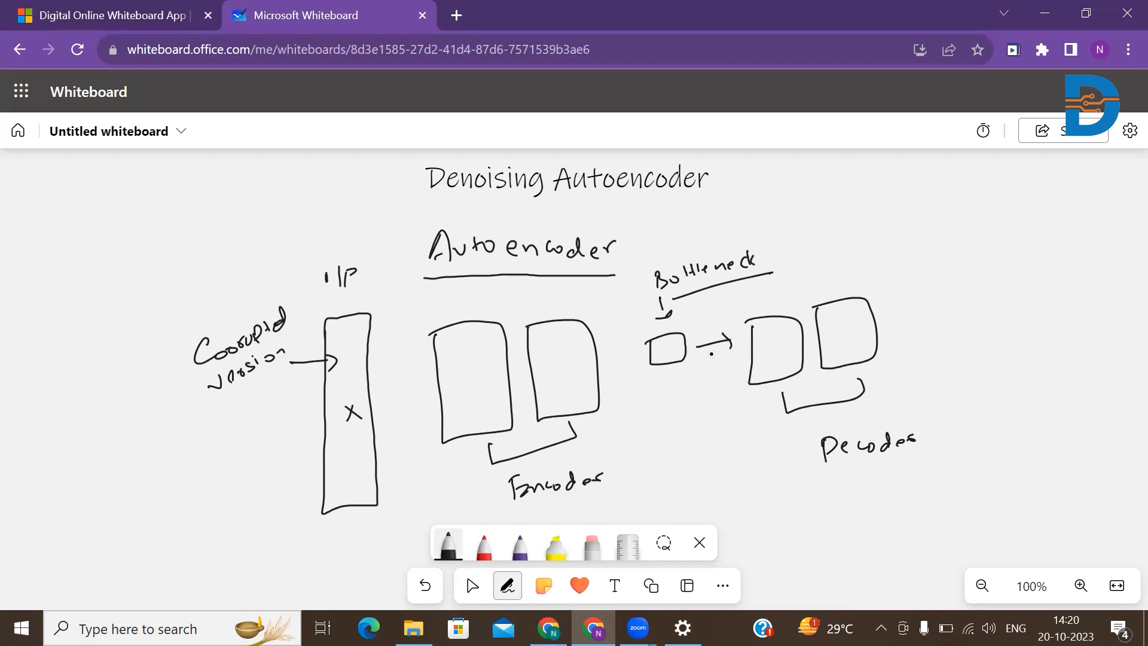
Step: Draw the X output column labelled 'real noiseless image' with an arrow from the decoder
click(859, 331)
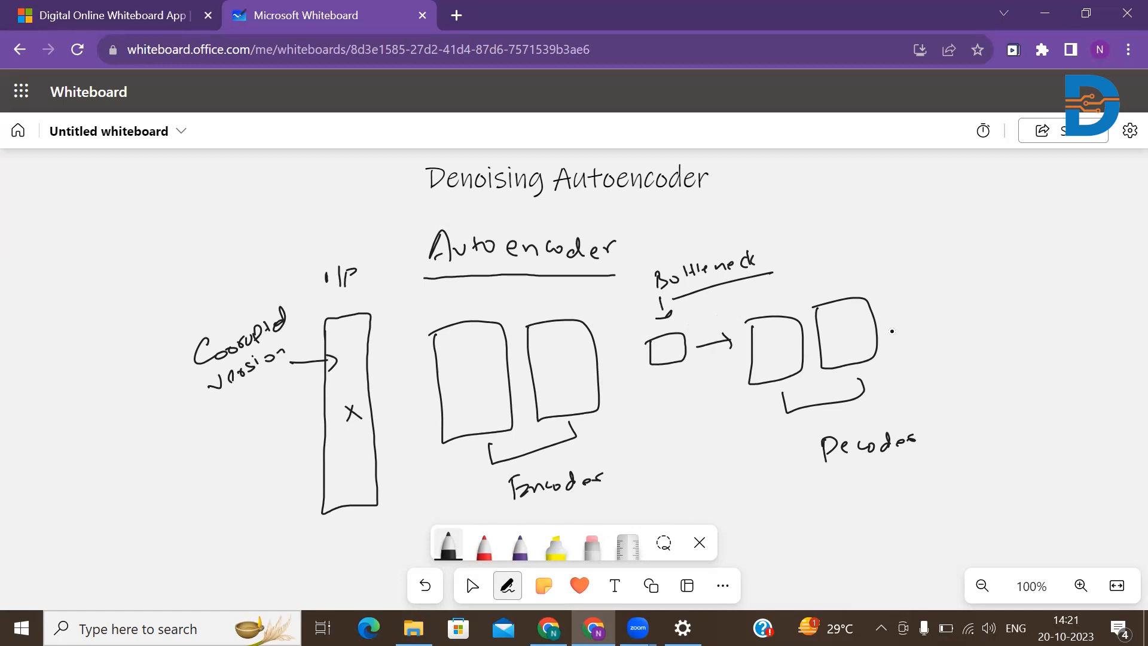
drag(938, 288, 970, 433)
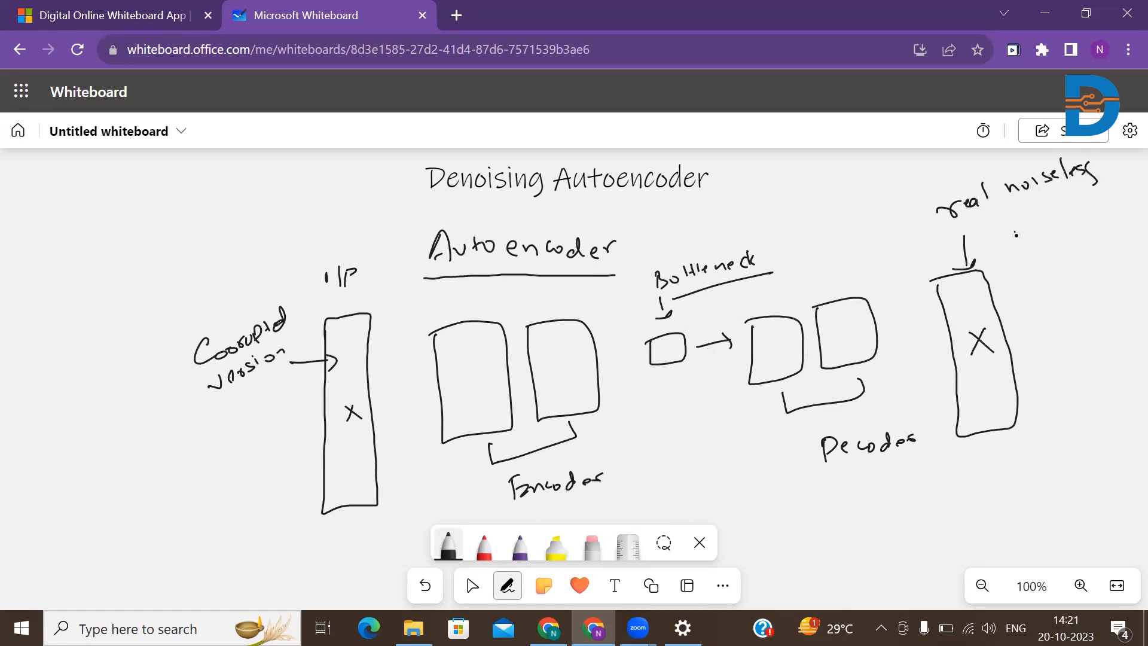
drag(1011, 220, 1073, 234)
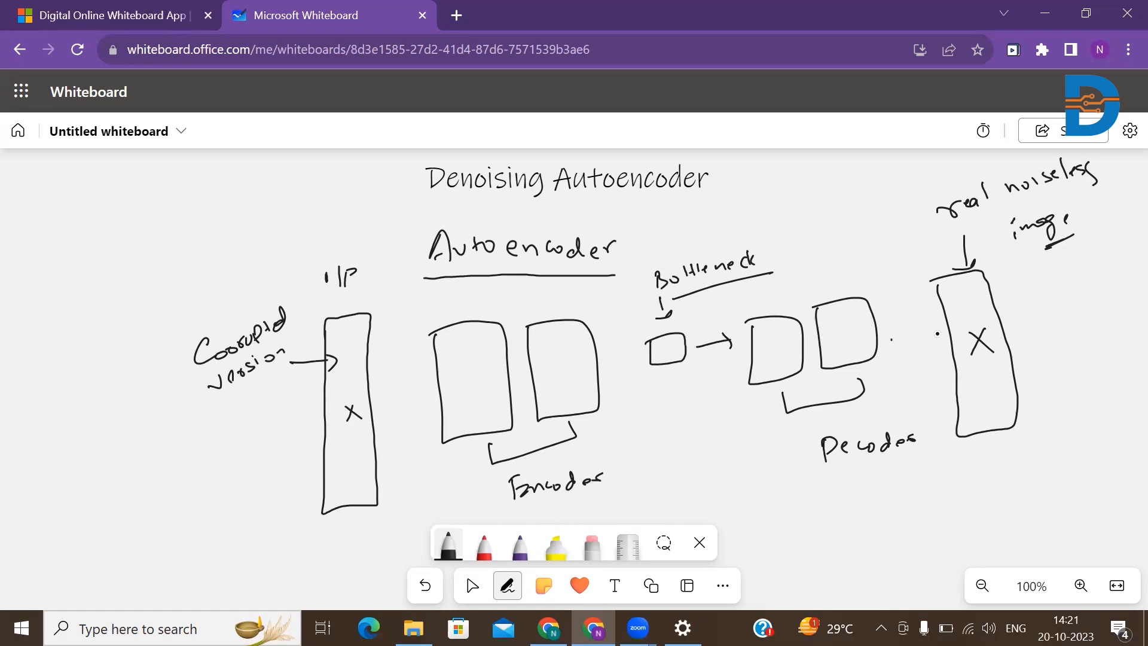
drag(890, 343, 945, 335)
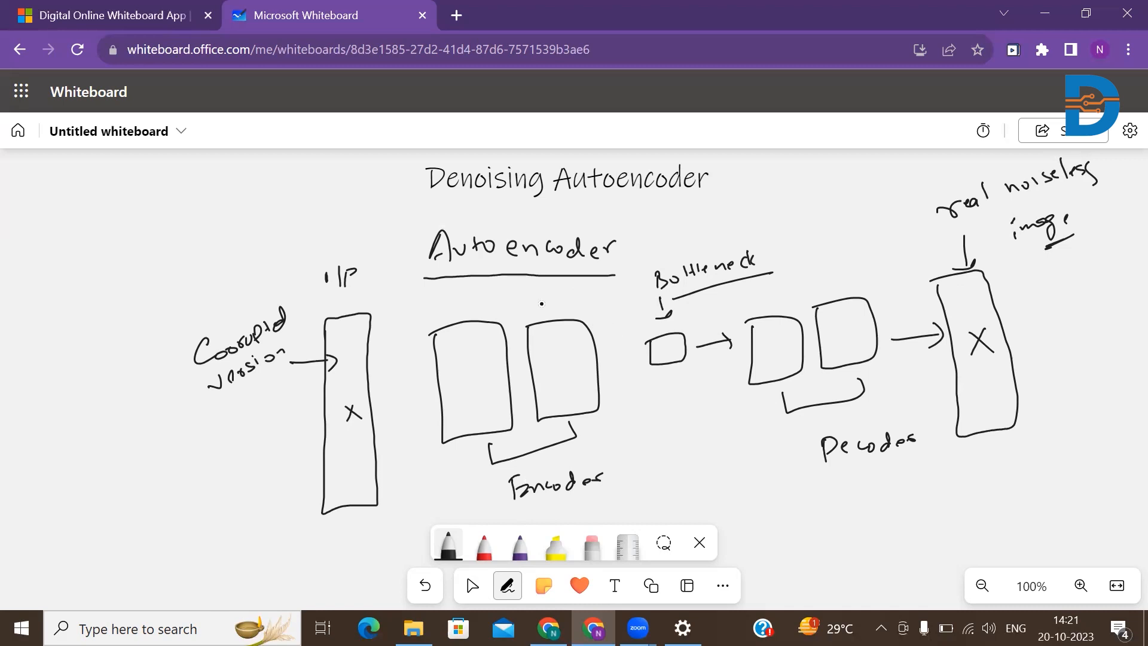
mouse_move(521, 80)
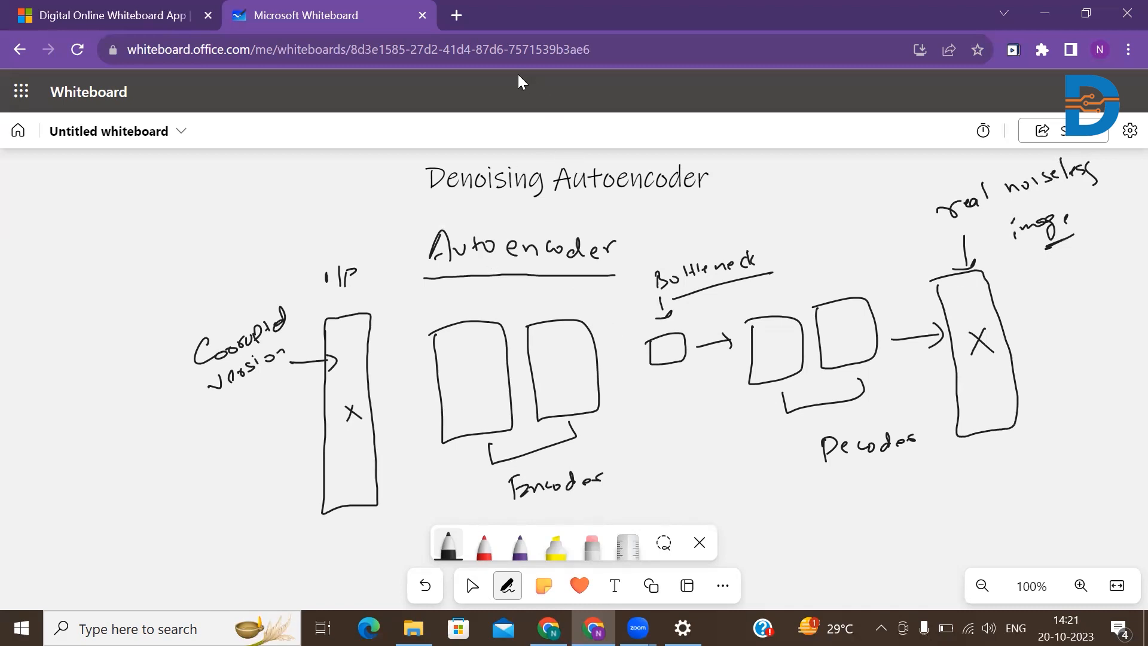